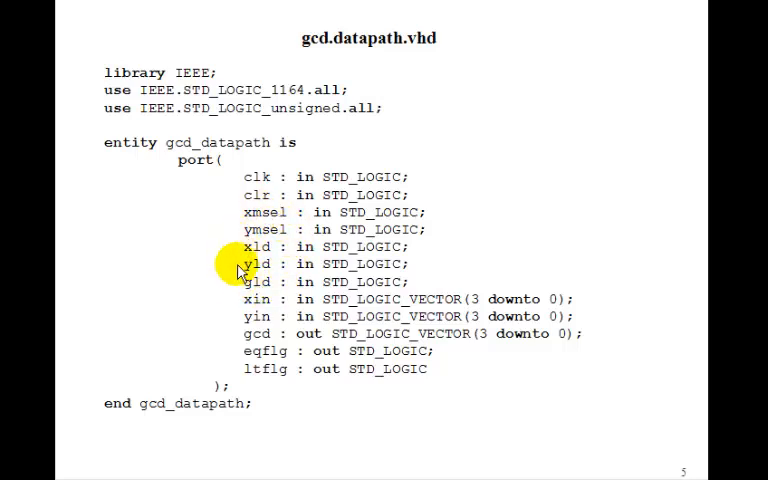
mouse_move(250, 283)
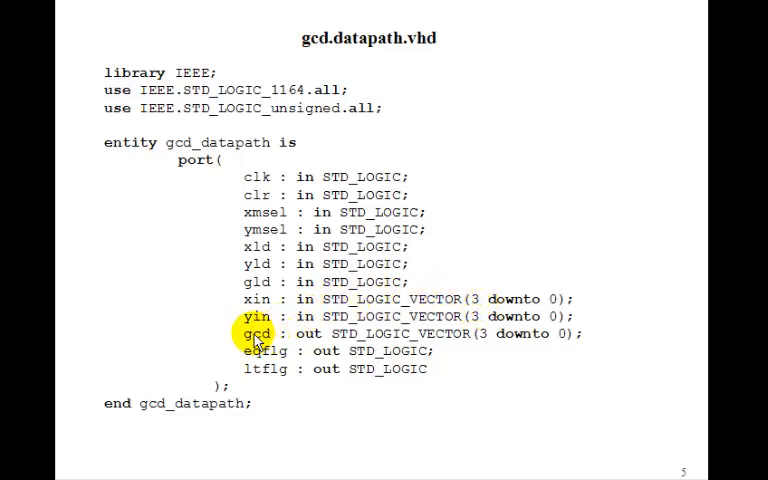
mouse_move(397, 333)
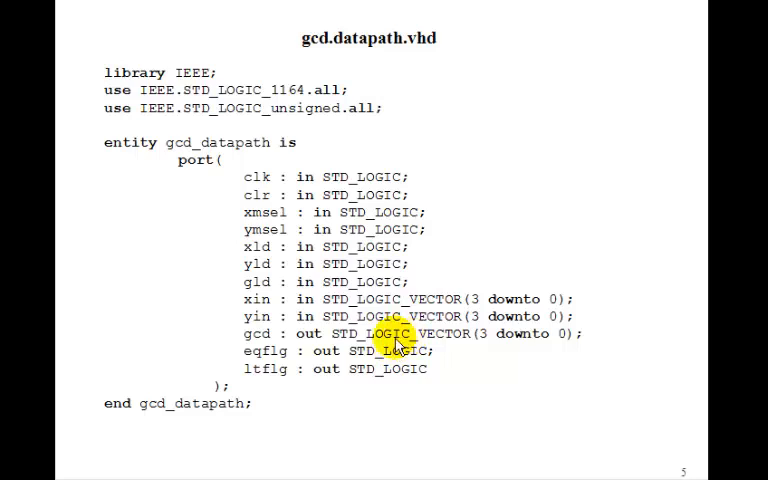
mouse_move(255, 370)
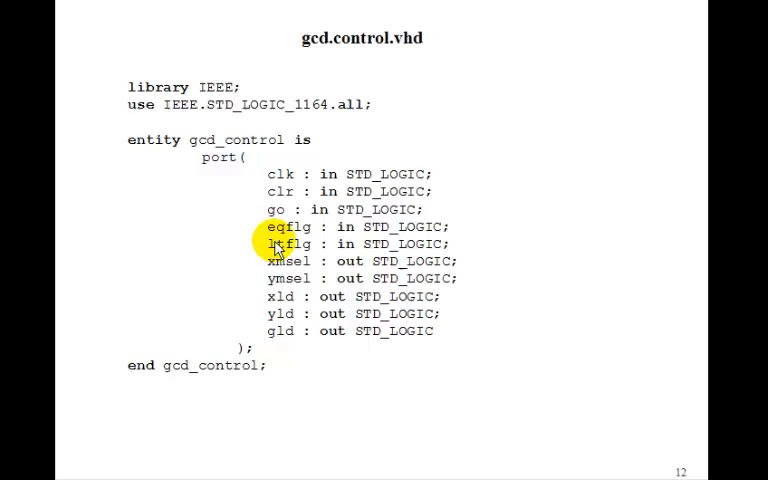
mouse_move(312, 245)
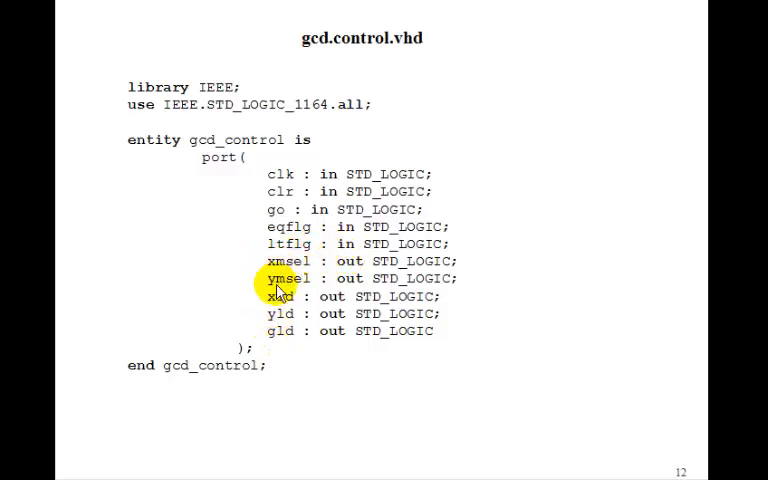
Step: Advance the slideshow past slide 12's gcd_control ports to the gcd.vhd continuation
key(right)
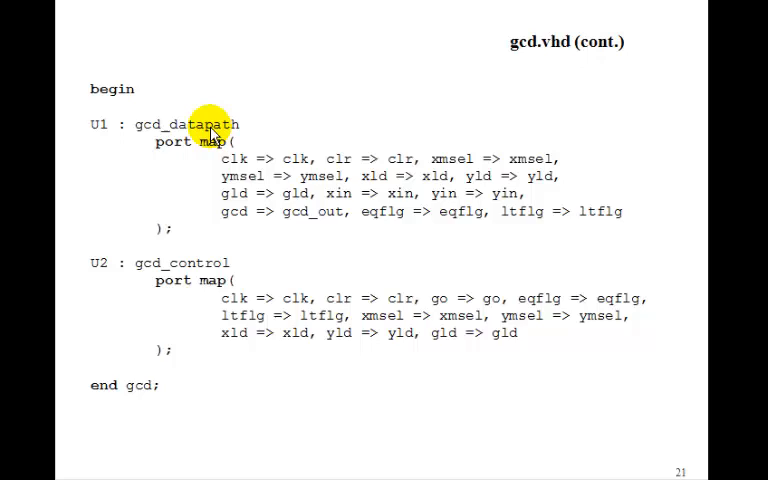
mouse_move(232, 378)
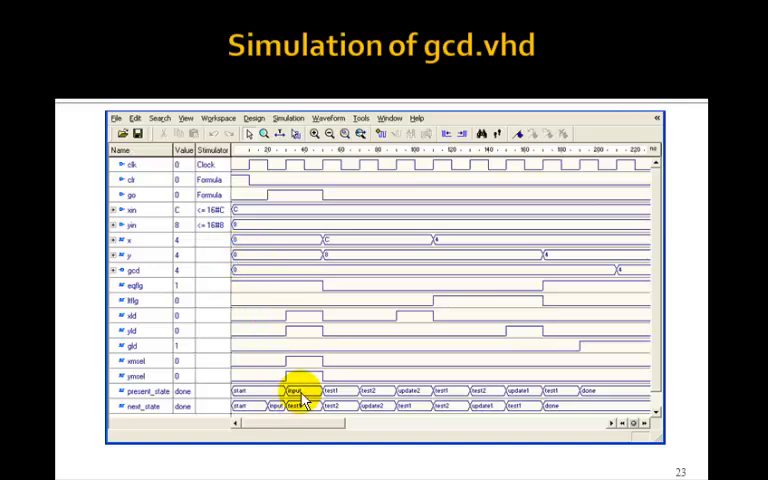
mouse_move(375, 393)
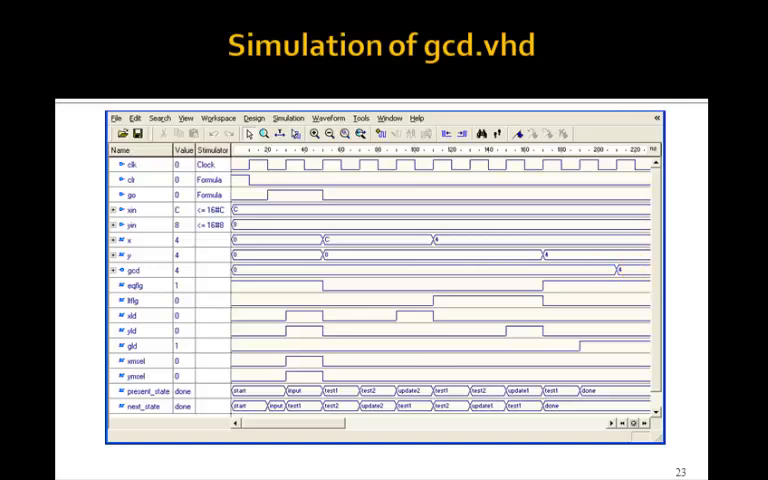
Step: Move past the slide 23 simulation waveforms to the gcd_top.vhd continued slide
key(Right)
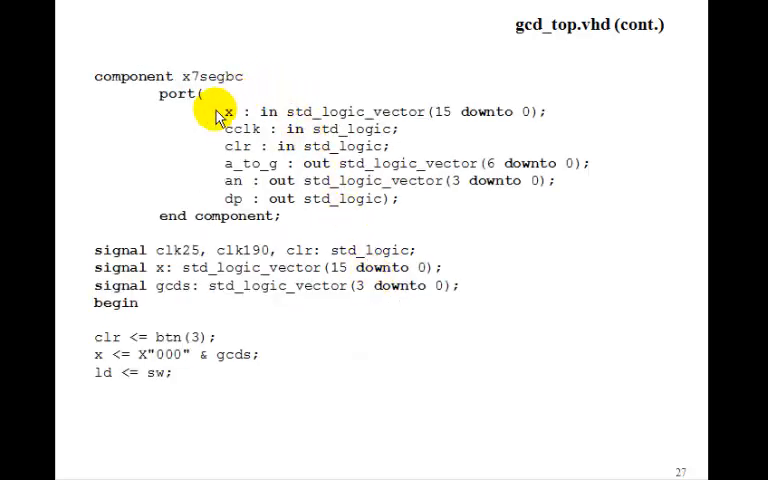
mouse_move(350, 268)
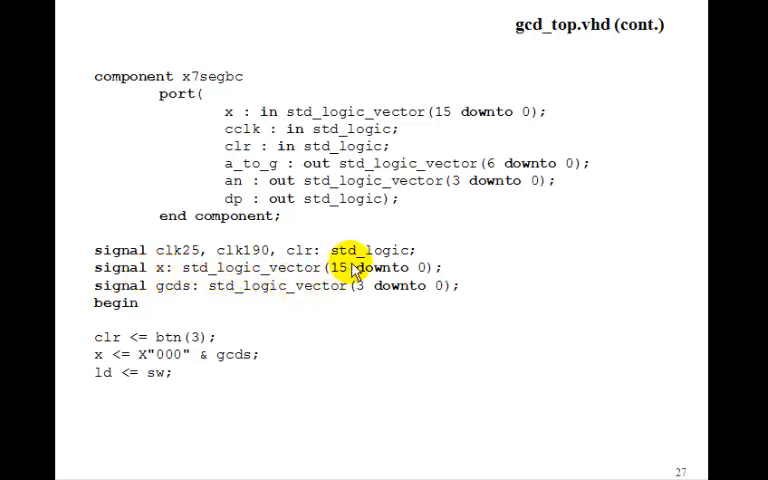
mouse_move(333, 291)
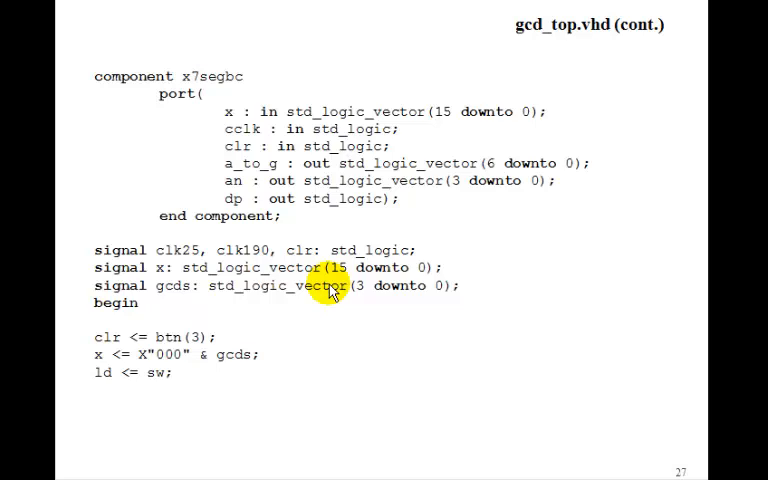